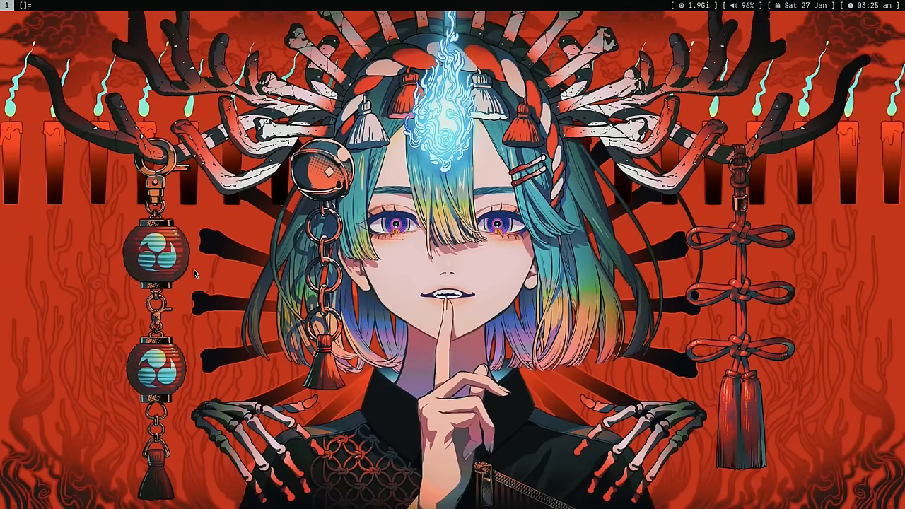
Launch Firefox from the app launcher to reach the Piper Voice Samples page
type("fire")
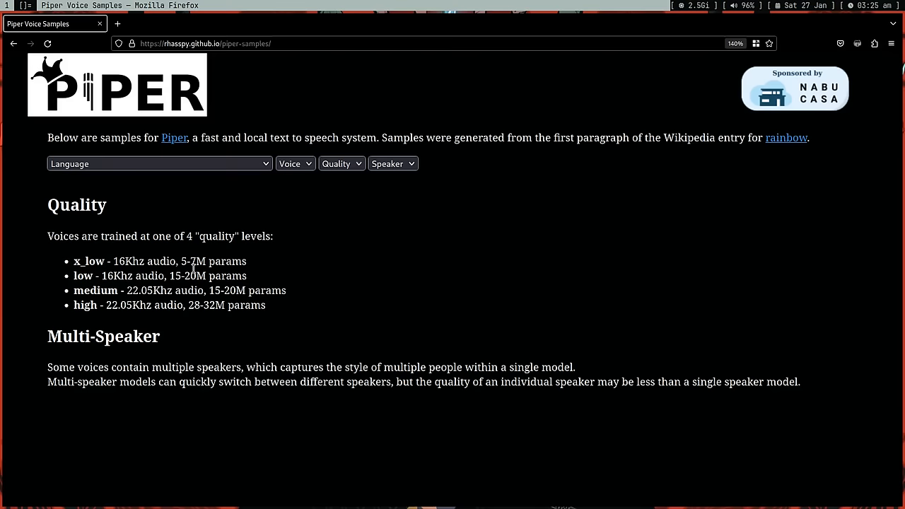
mouse_move(274, 138)
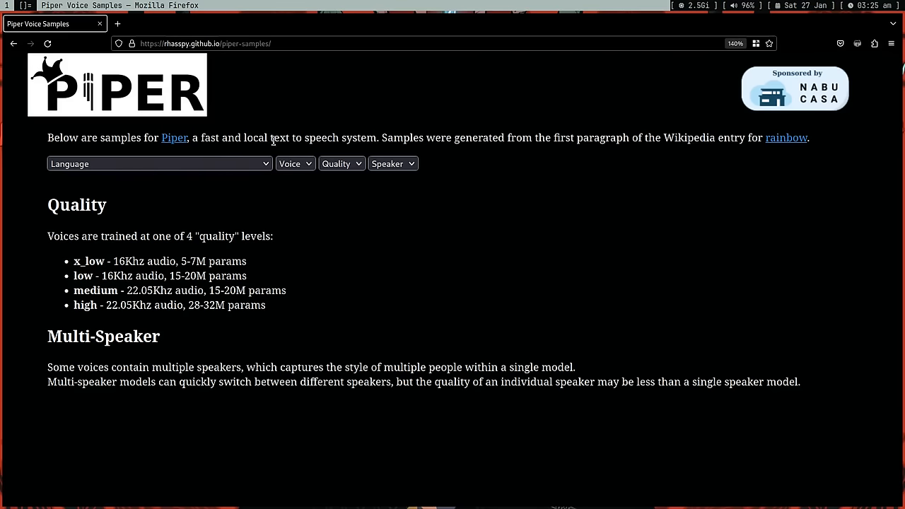
mouse_move(263, 185)
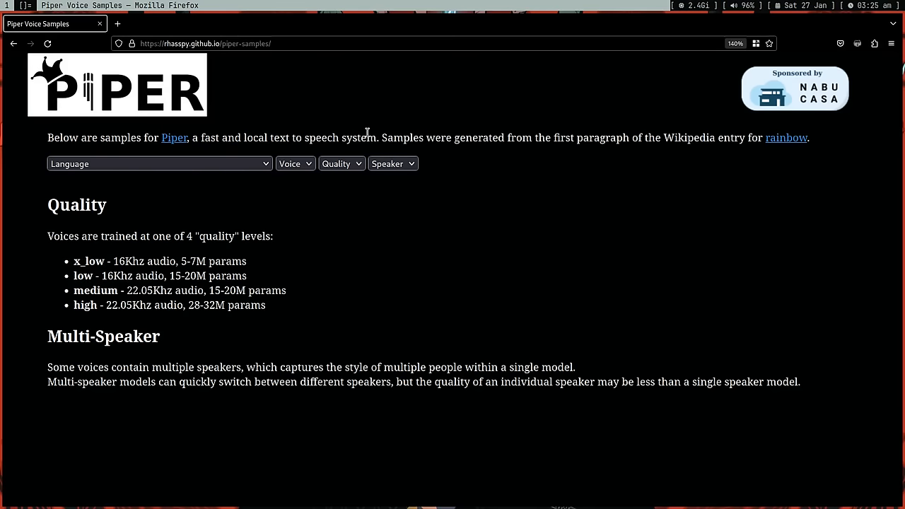
Switch the samples to English (United States) and audition the amy medium voice
left_click(160, 163)
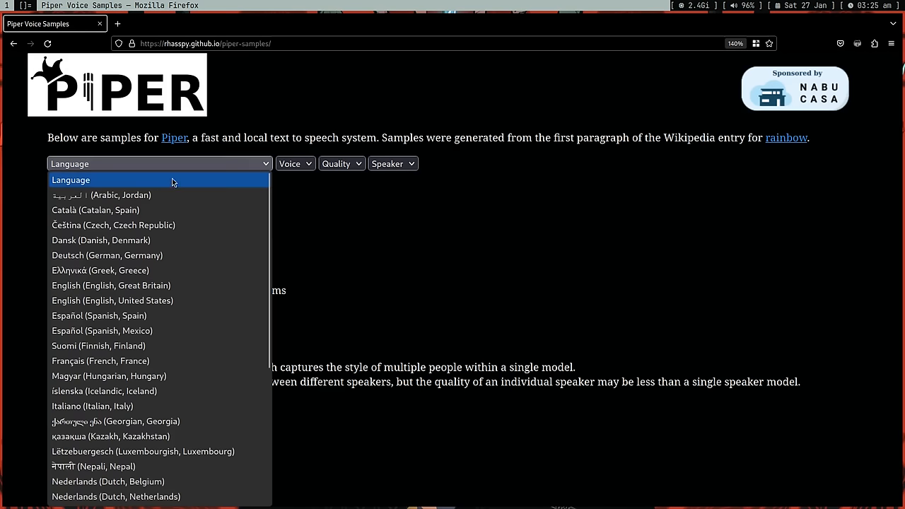
left_click(112, 301)
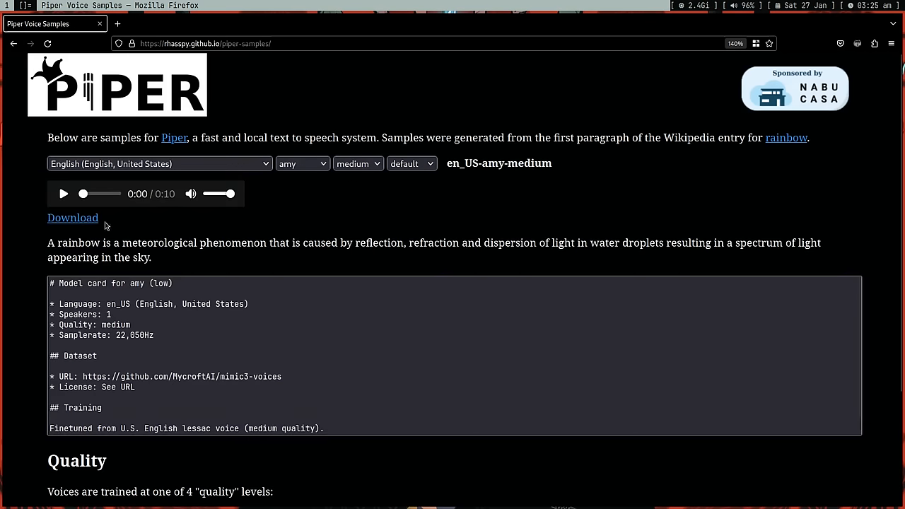
left_click(63, 193)
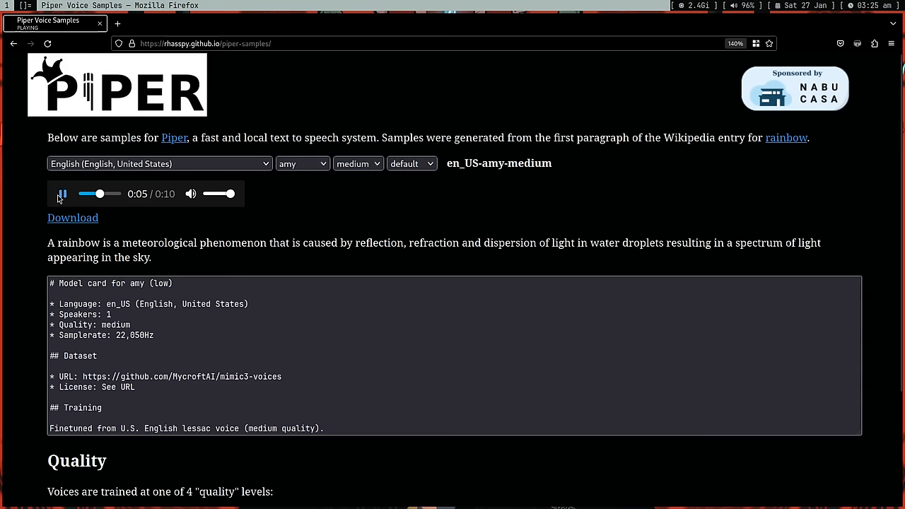
left_click(62, 193)
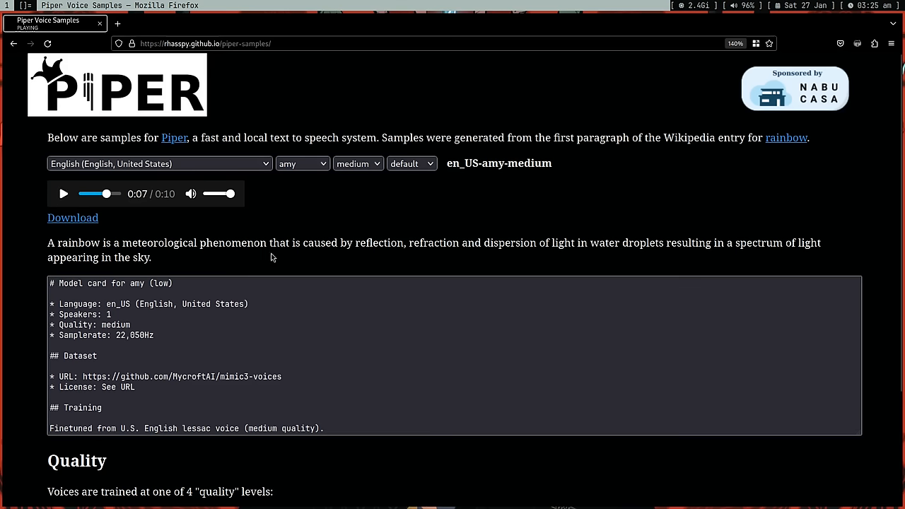
Select the libritts voice and audition its high-quality sample
left_click(302, 164)
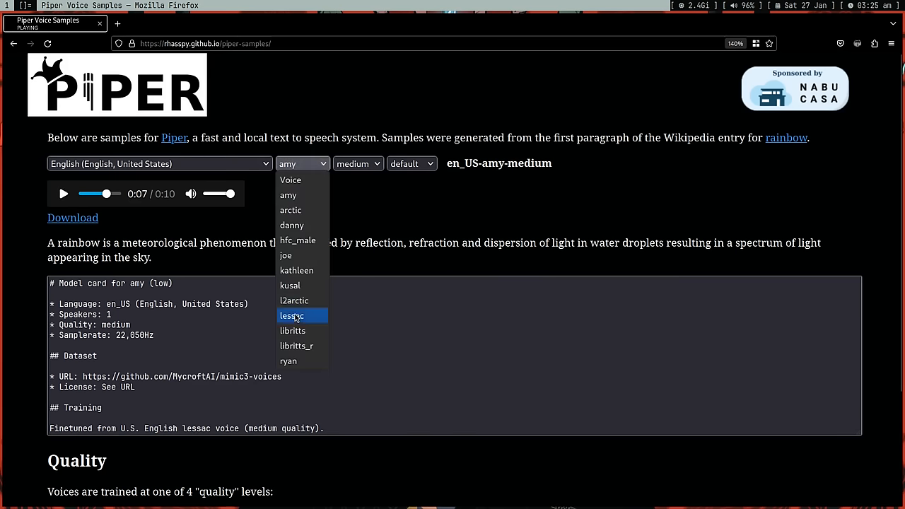
left_click(296, 330)
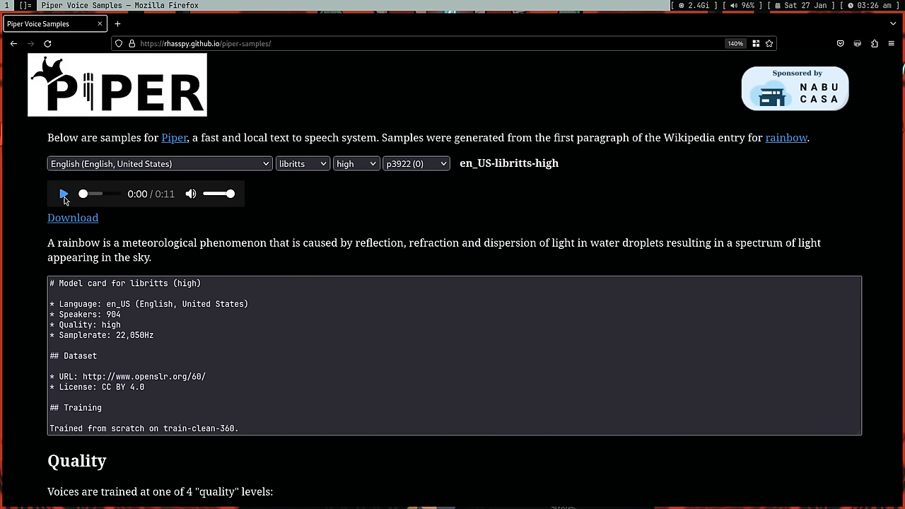
left_click(64, 193)
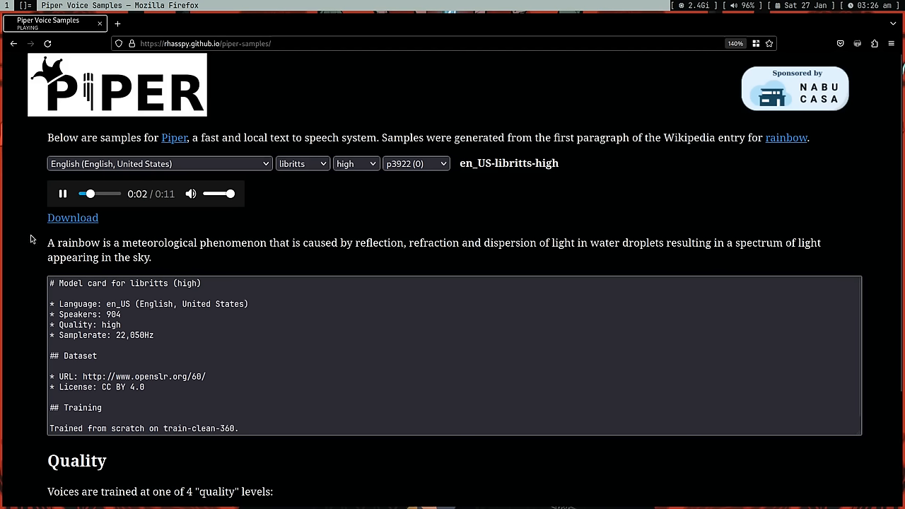
left_click(62, 193)
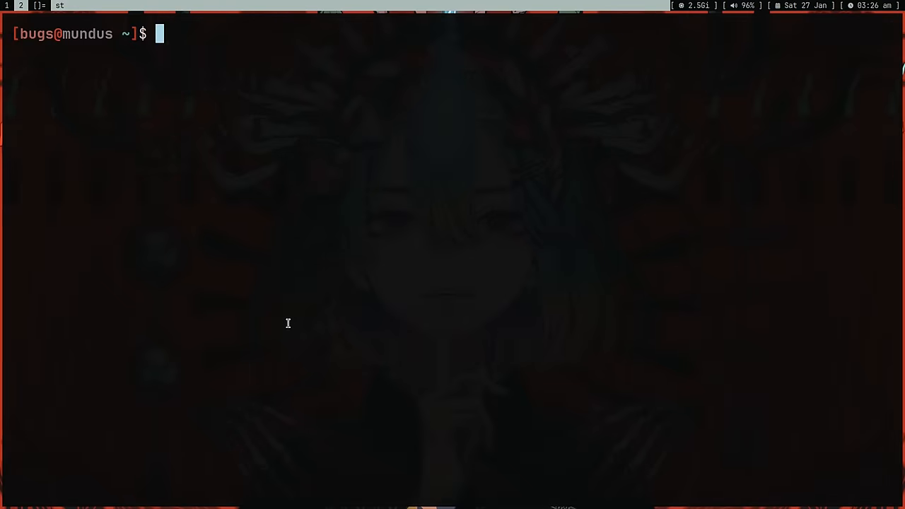
Ask tgpt "what is serial experiment lain, answer under 100 words" for a short summary
type("tgp")
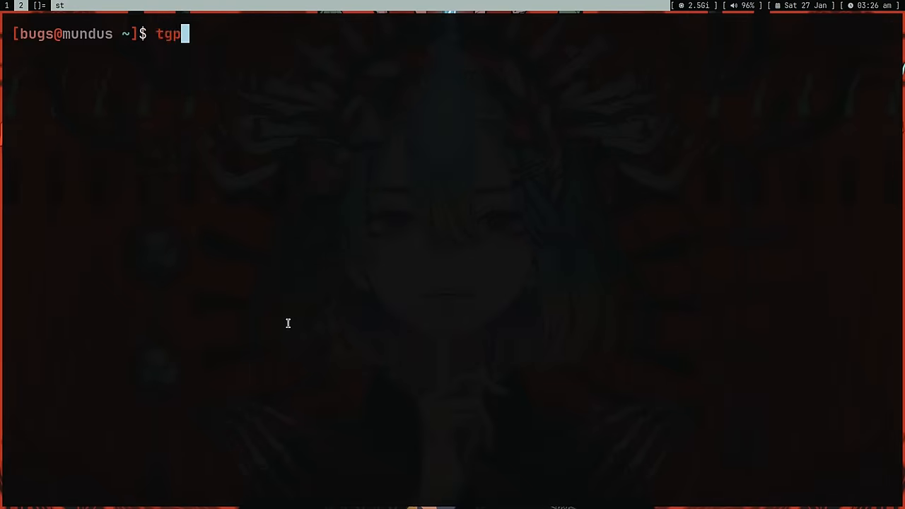
type("t")
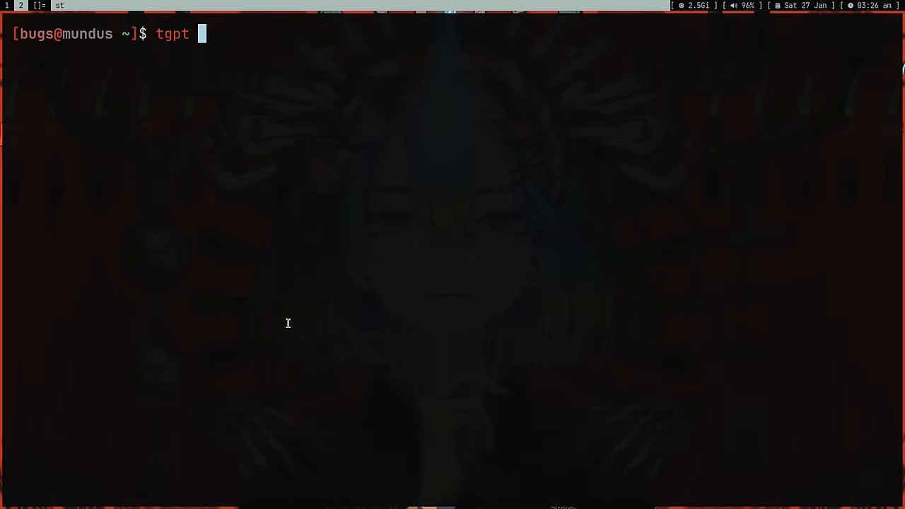
type("\"")
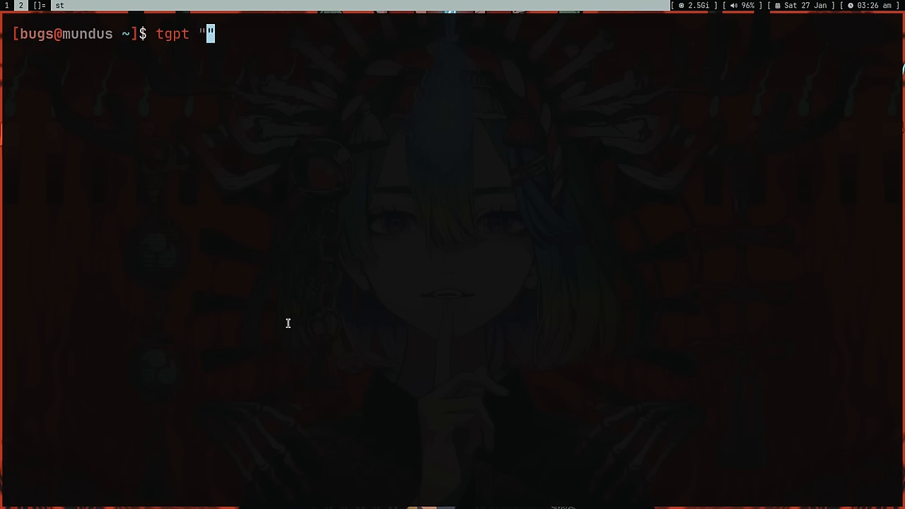
type("what is serial exper")
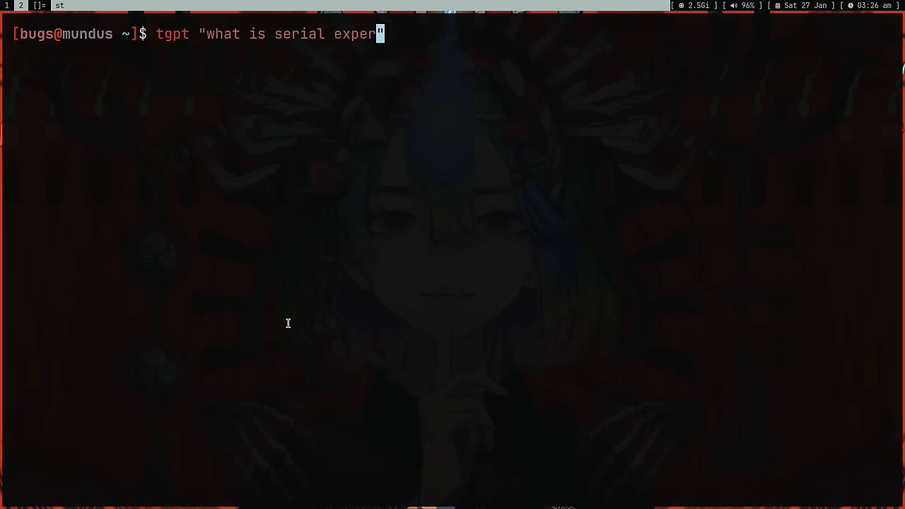
type("iment lain,")
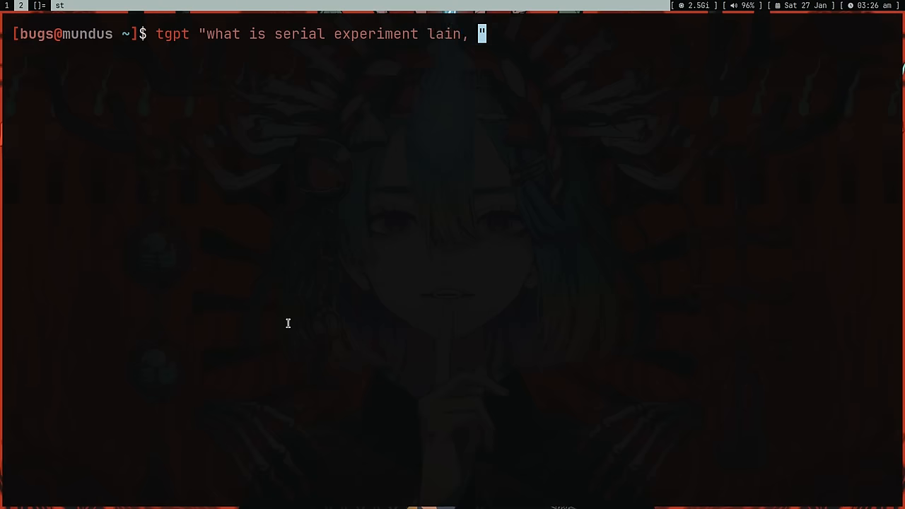
type("answer under 100 words")
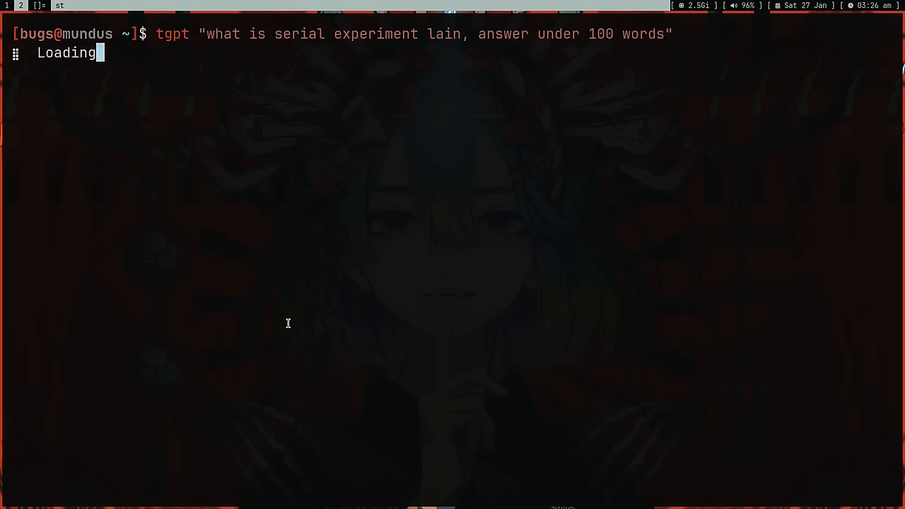
mouse_move(314, 300)
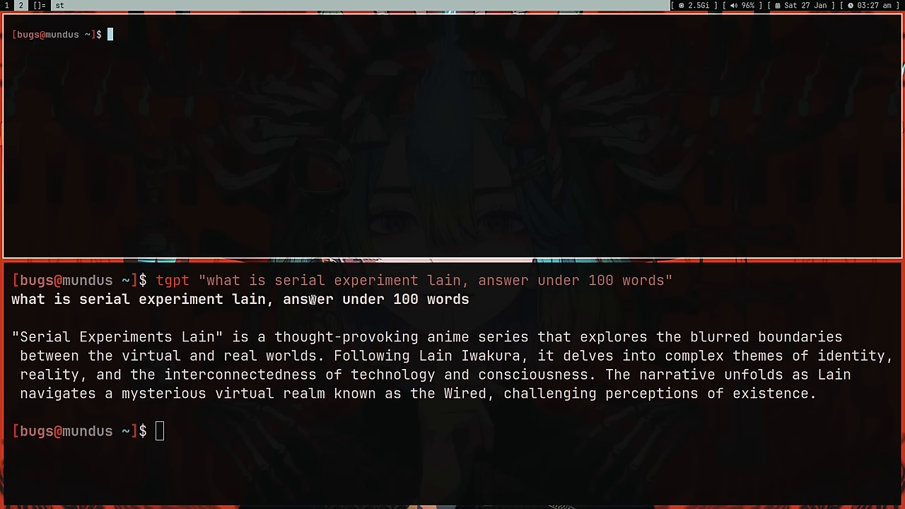
Run voice_to_text in a second pane to transcribe spoken input
type("voice_to_text")
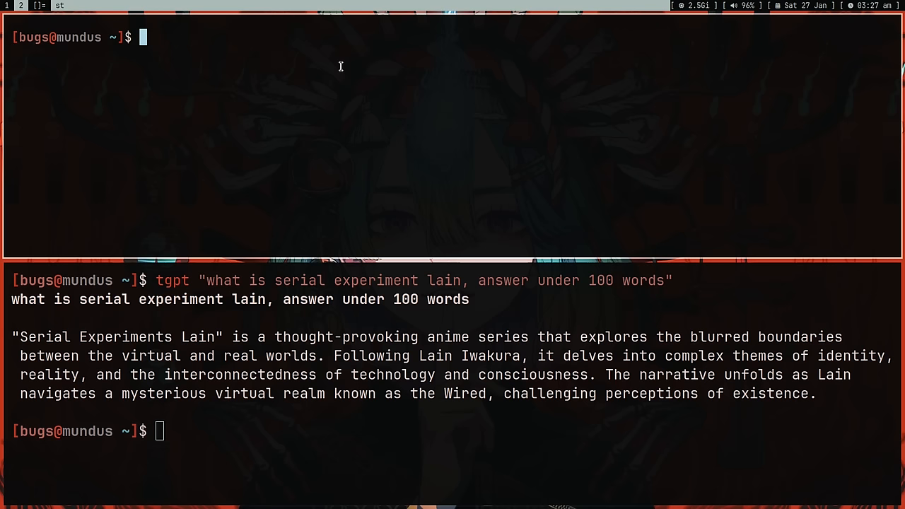
type("voice_to_text")
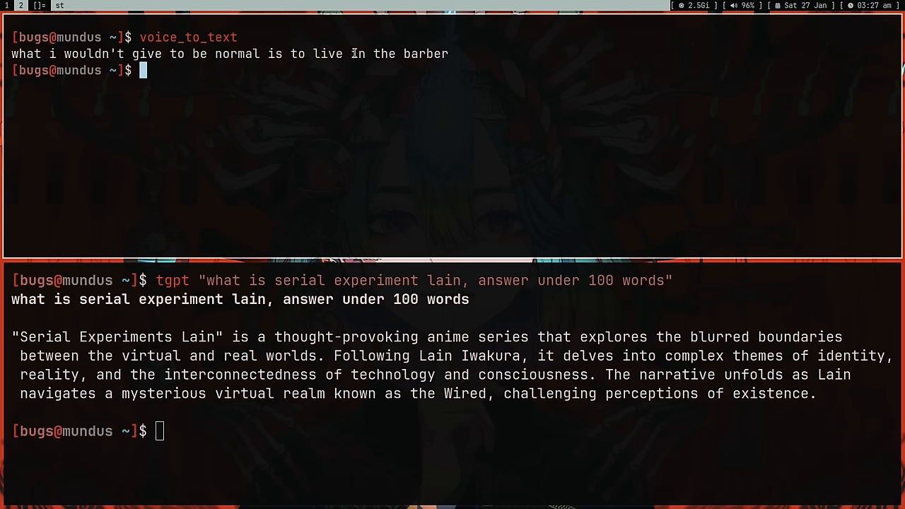
double_click(426, 54)
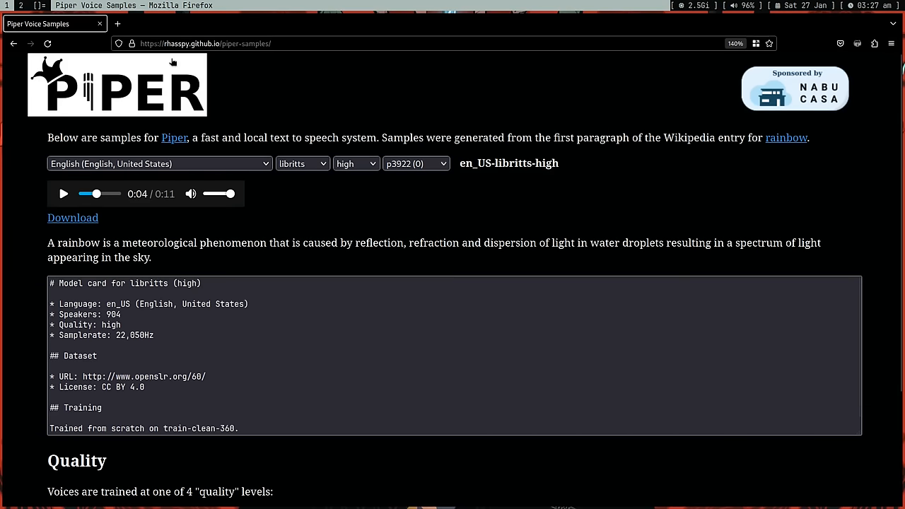
Reach the rhasspy/piper README Installation section and copy the amd64 release link
type("piperacillin tazobactam injection")
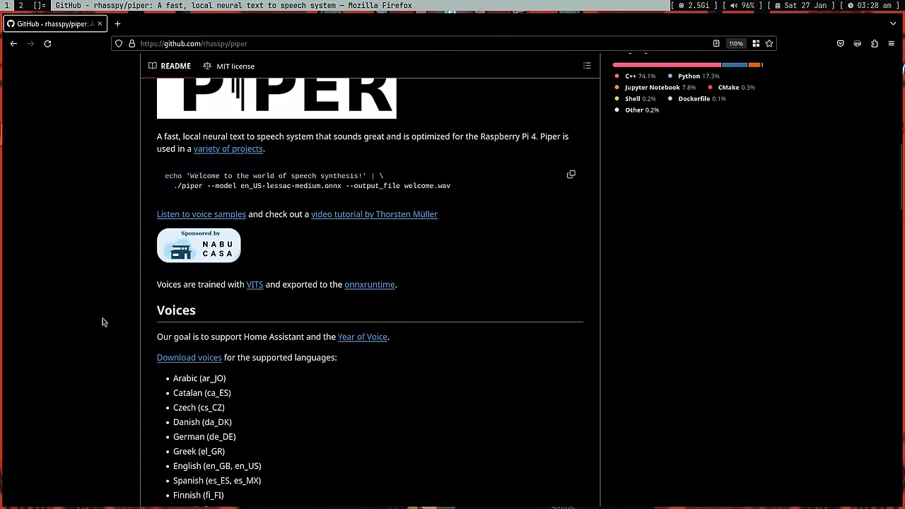
scroll("down", 3)
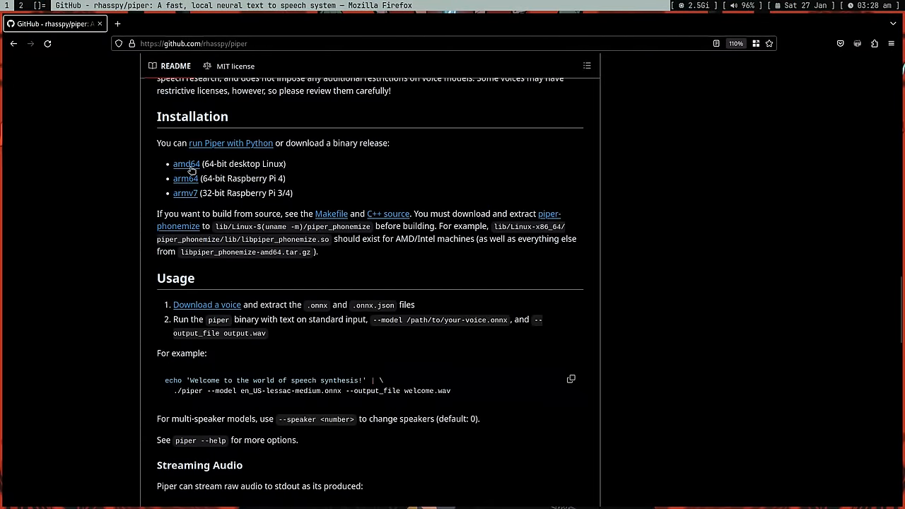
right_click(186, 164)
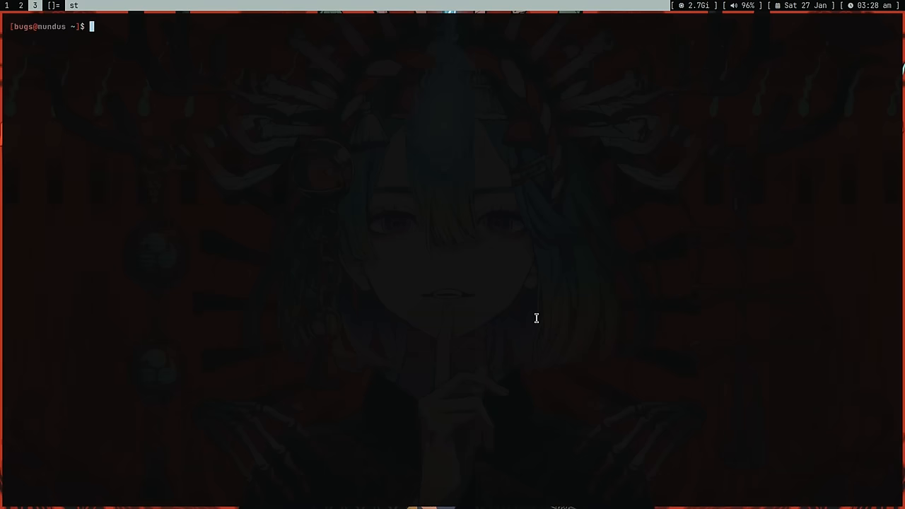
Create a yt folder and wget piper_amd64.tar.gz v1.2.0 into it, starting extraction
type("mkdiryt")
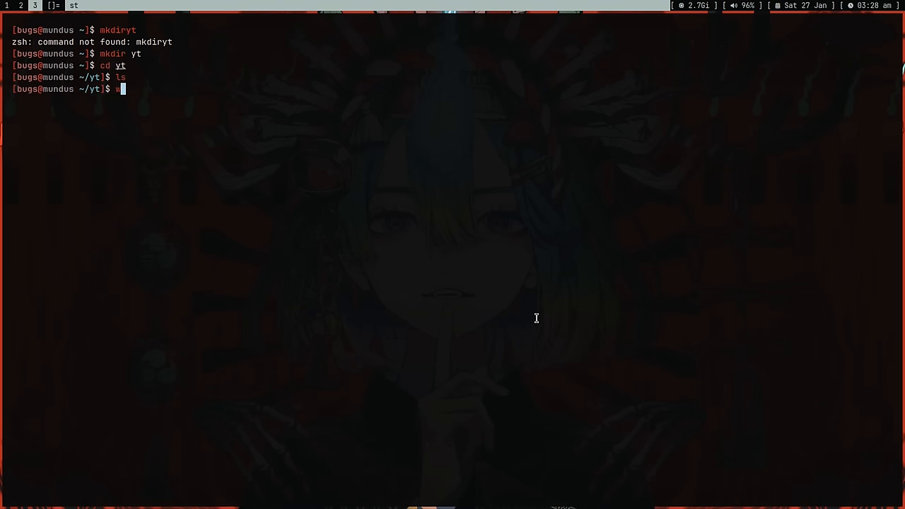
type("wget https://github.com/rhasspy/piper/releases/download/v1.2.0/piper_amd64.tar.gz")
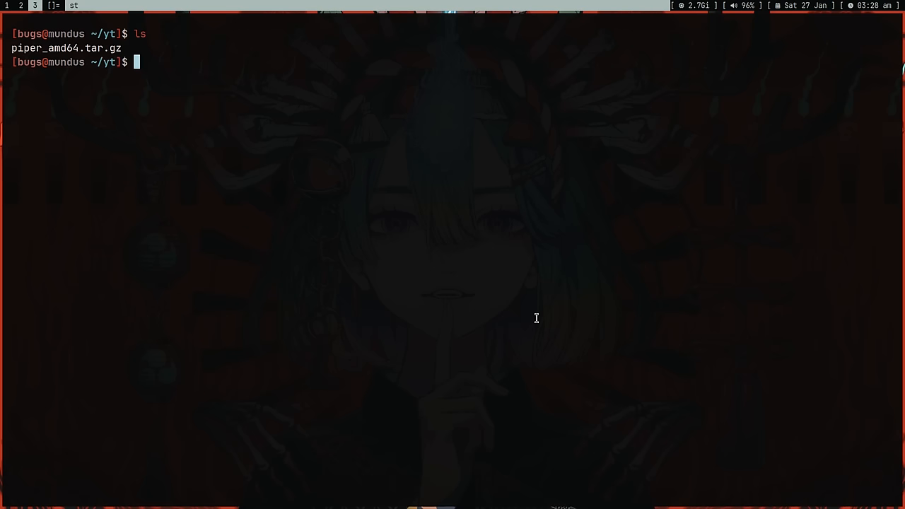
type("tar xf p")
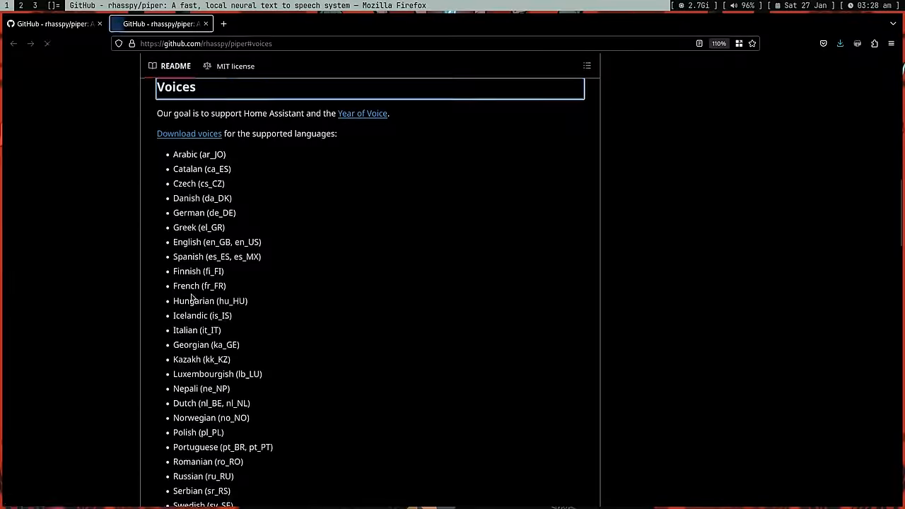
Browse the piper-voices collection down to the en > en_US folder on Hugging Face
scroll("down", 3)
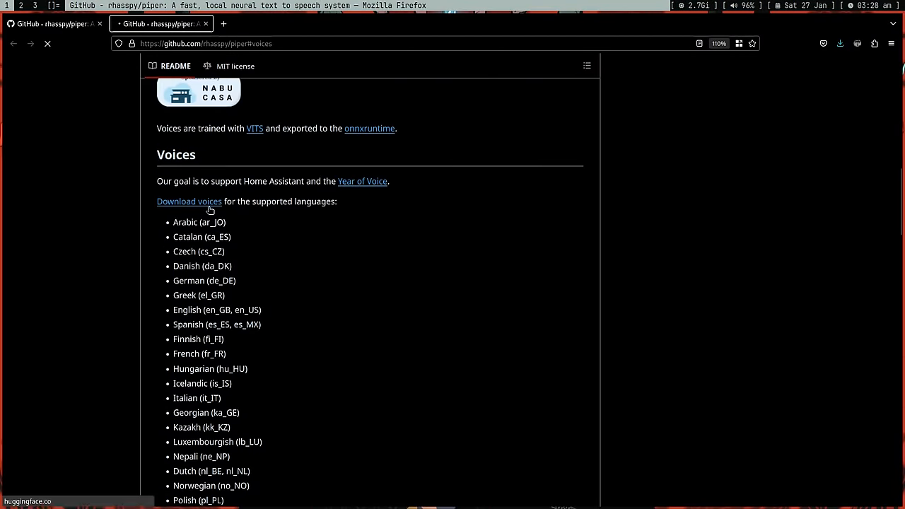
left_click(189, 201)
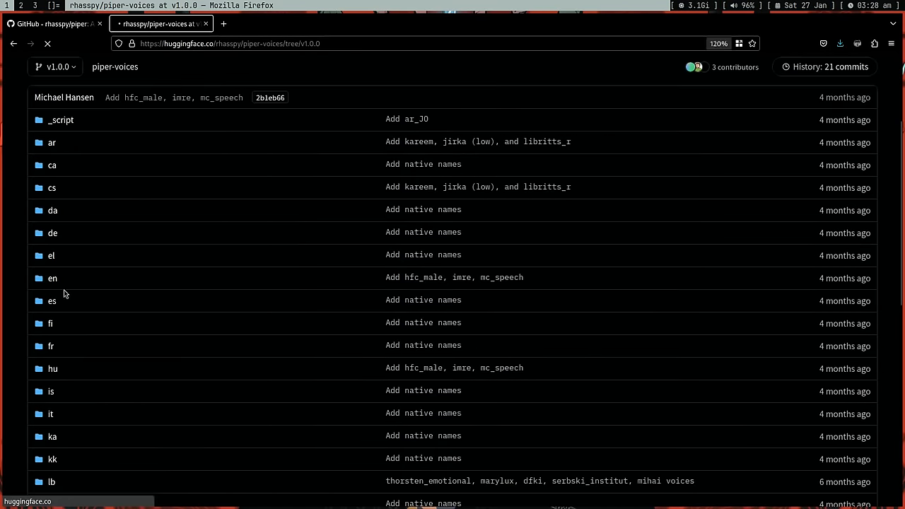
left_click(52, 278)
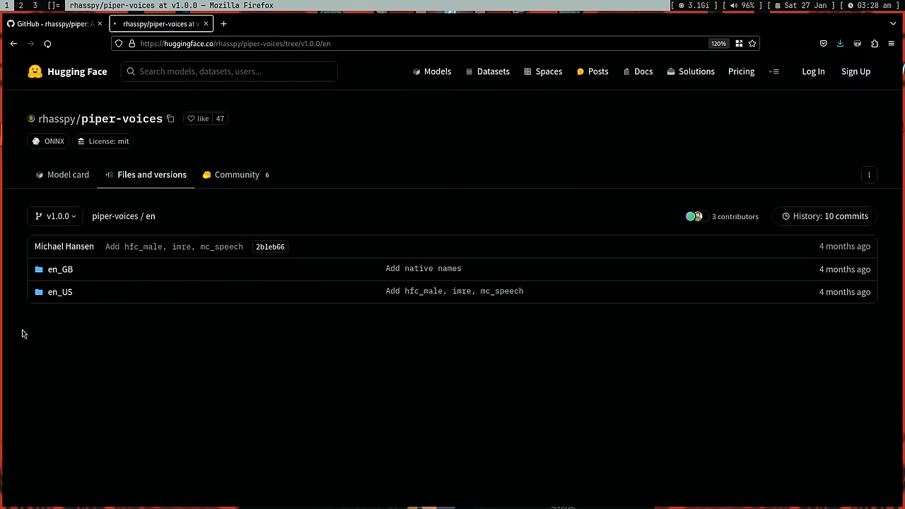
left_click(59, 292)
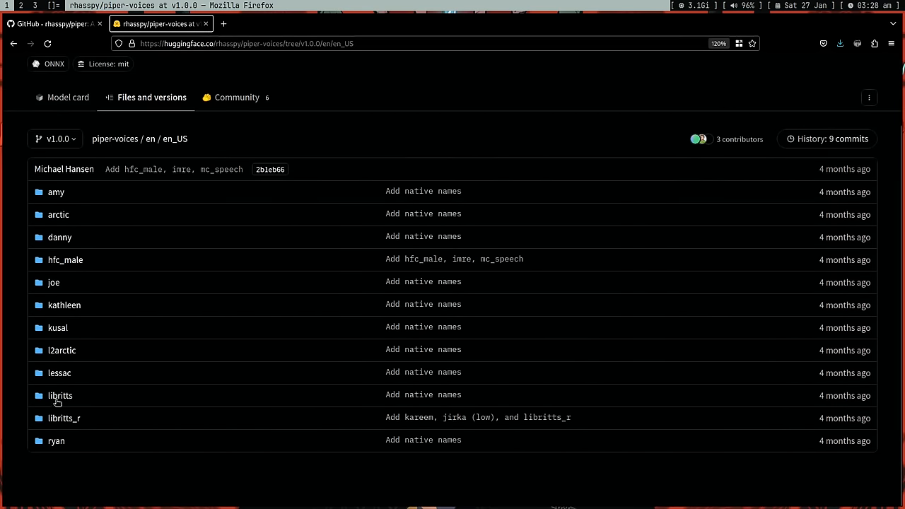
mouse_move(64, 304)
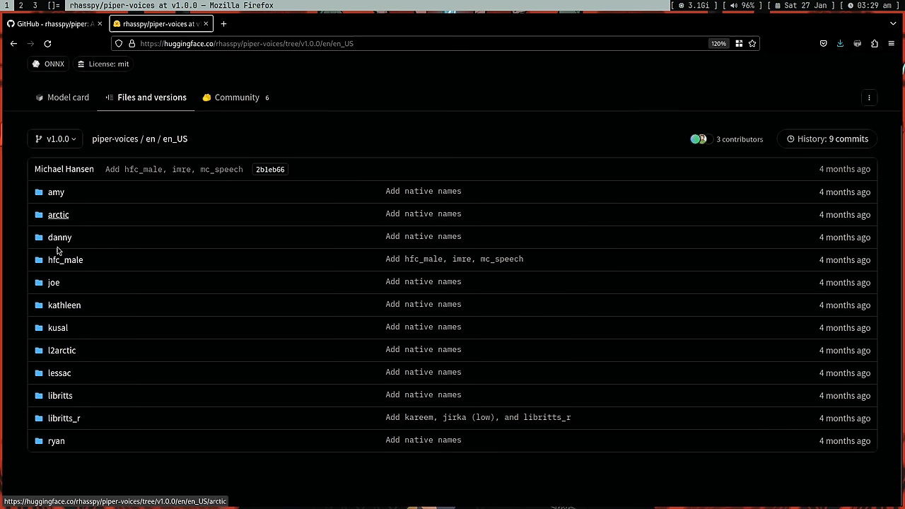
mouse_move(64, 279)
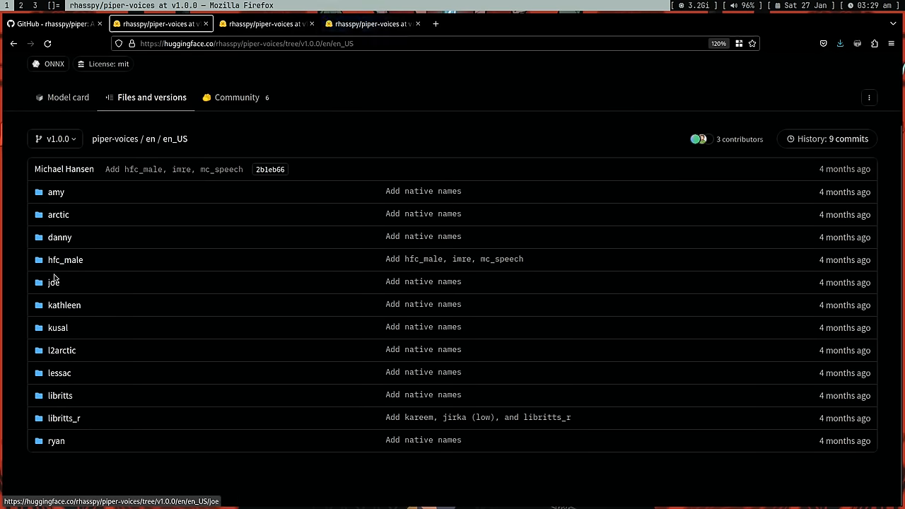
mouse_move(367, 85)
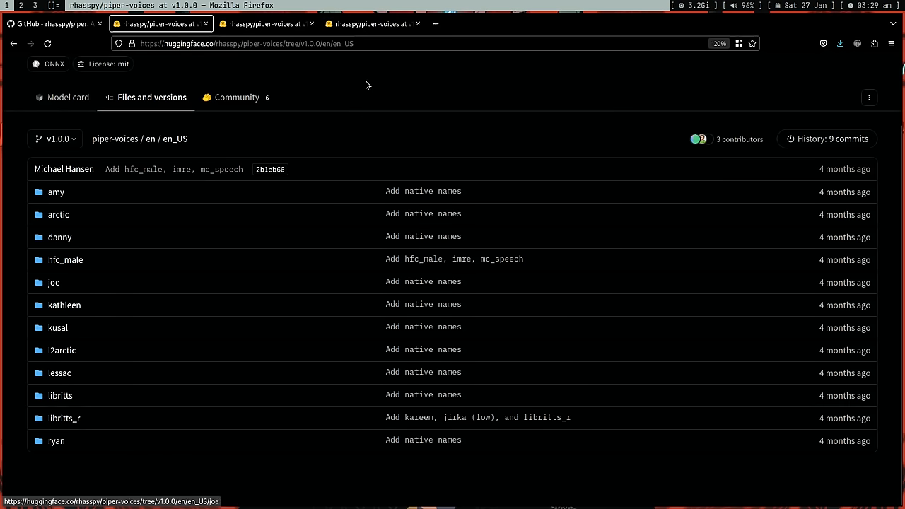
Peek at the amy folder, then enter libritts and its high-quality files
left_click(55, 192)
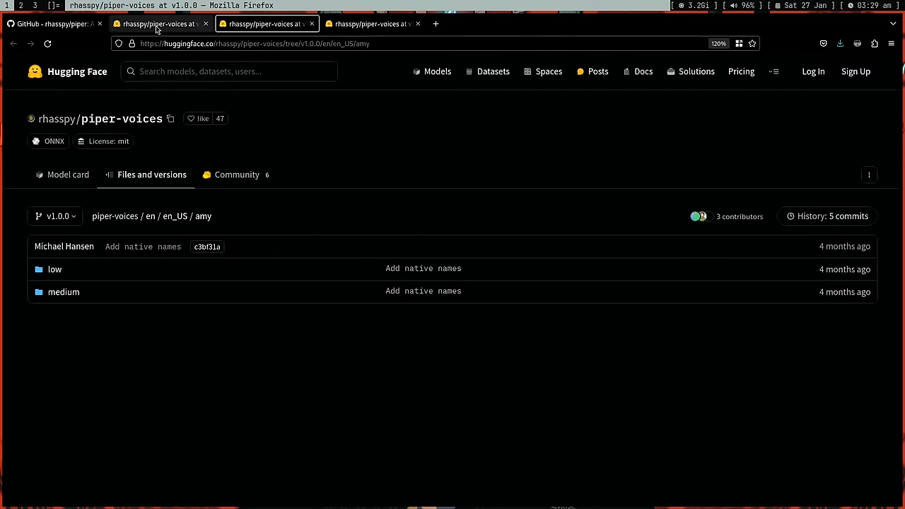
left_click(174, 216)
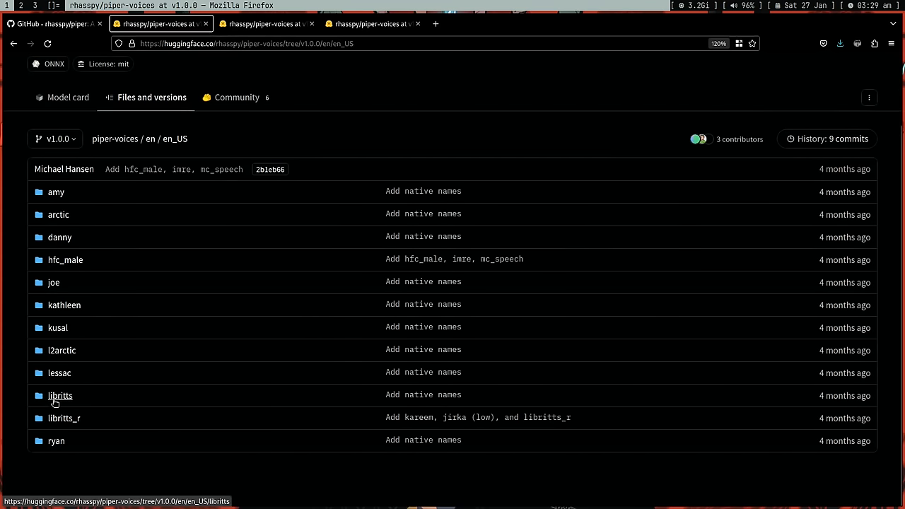
left_click(60, 396)
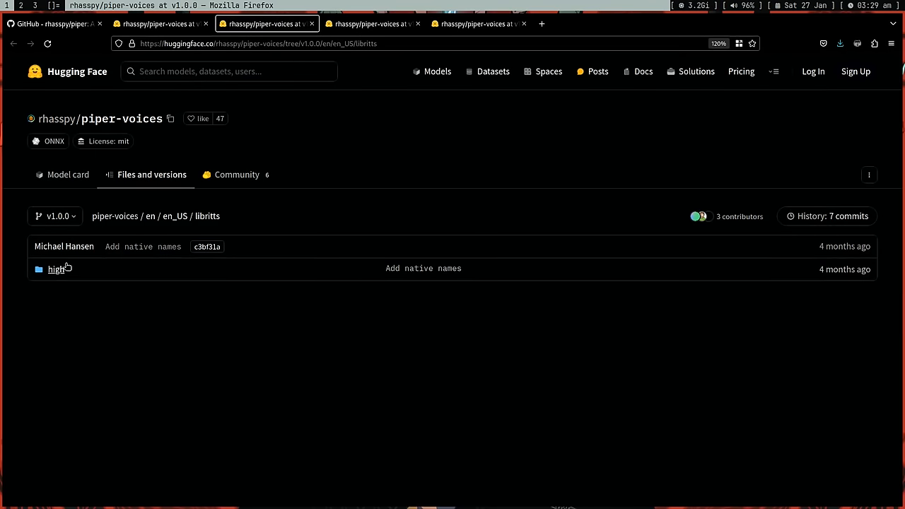
left_click(56, 270)
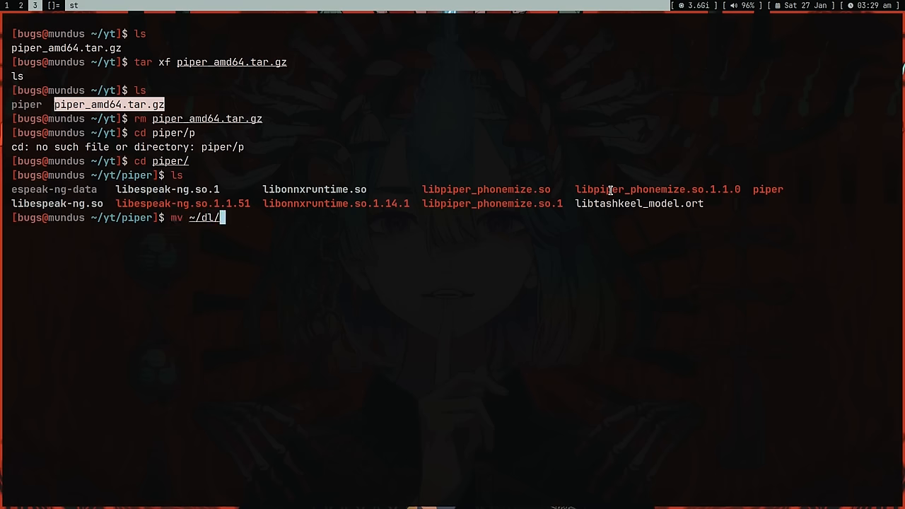
Move the en_US-libritts-high .onnx model and JSON config from ~/dl into the piper folder
type("en_")
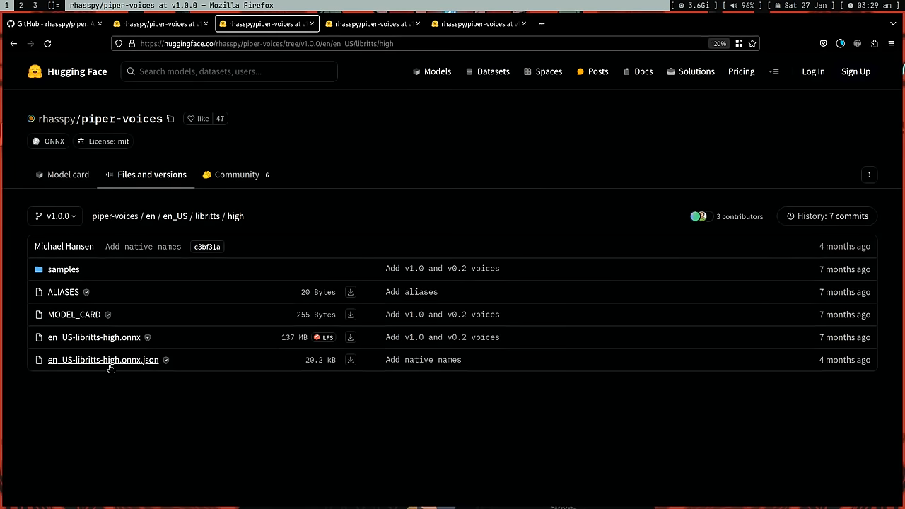
mouse_move(59, 278)
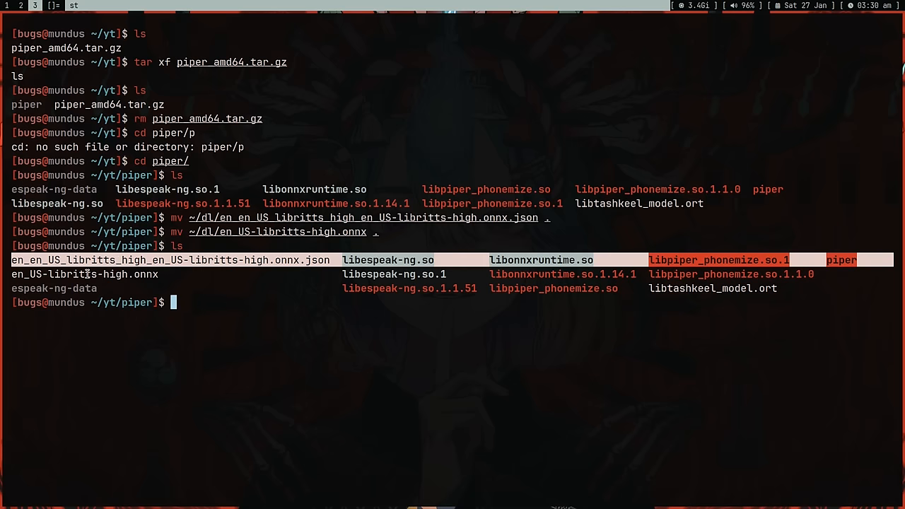
Rename the voice config to en_US-libritts-high.onnx.json via vim's directory listing
type("vim")
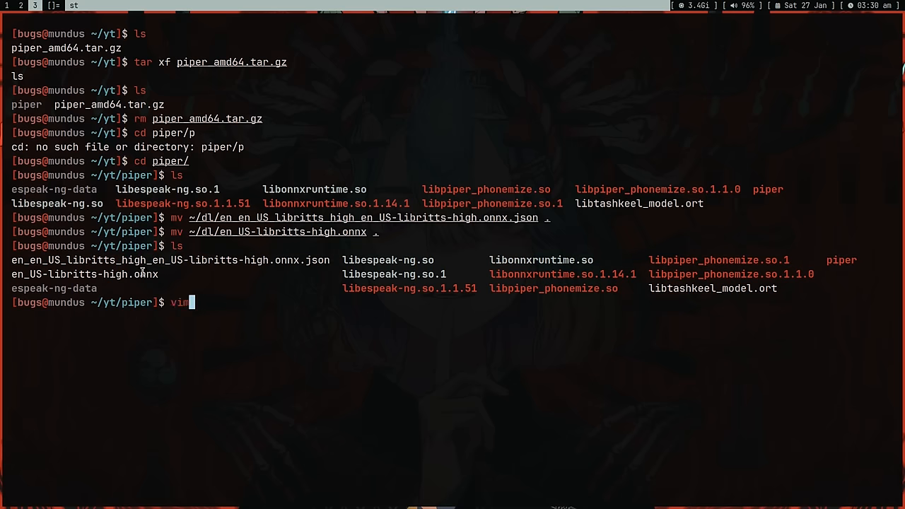
key("Return")
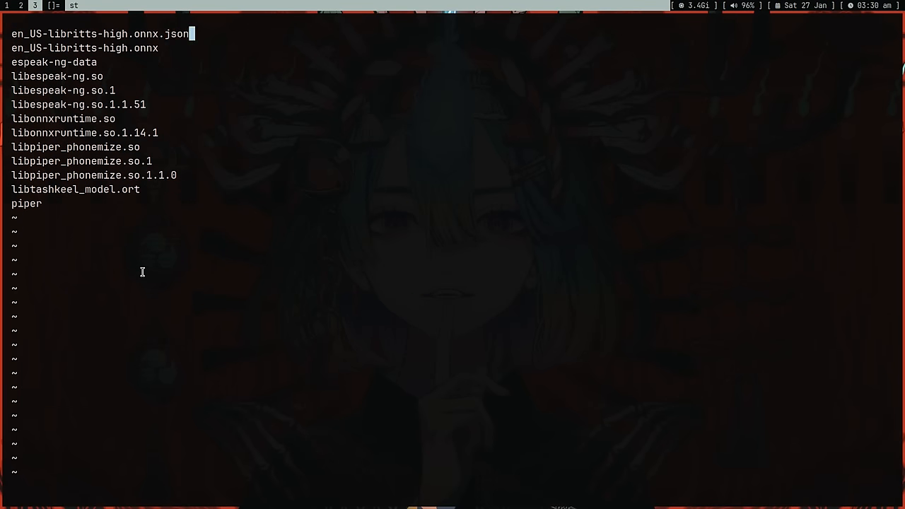
key("Return")
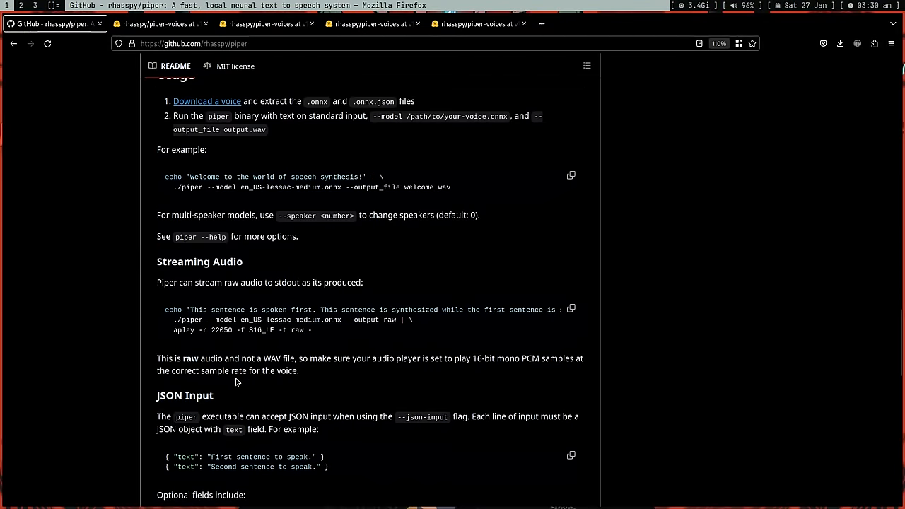
Run the README echo | ./piper example with en_US-libritts-high.onnx into welcome.wav and play it with mpv
left_click_drag(164, 177, 451, 187)
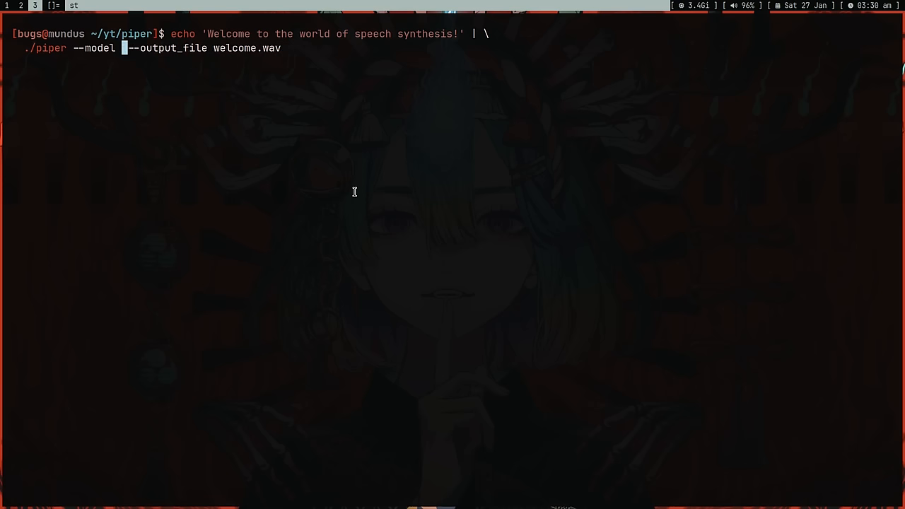
type("en_US-libritts-high.onnx")
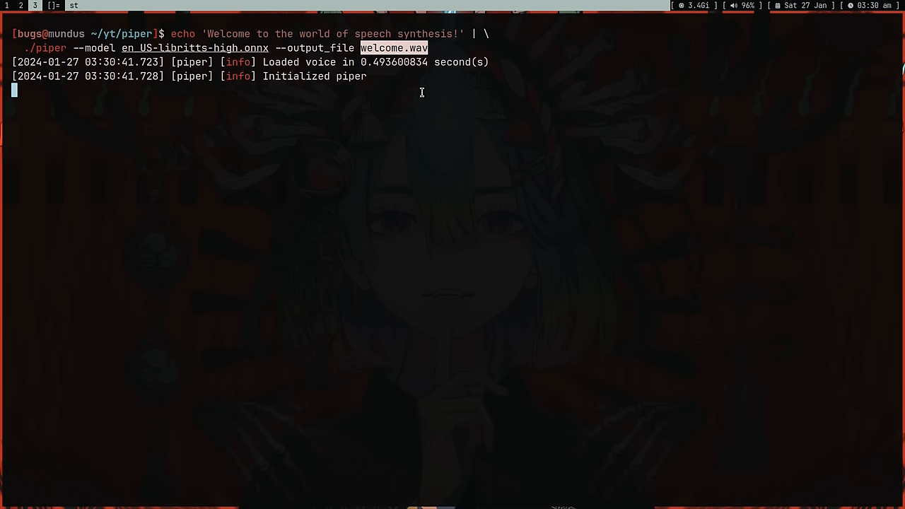
type("mpv welcome.wav")
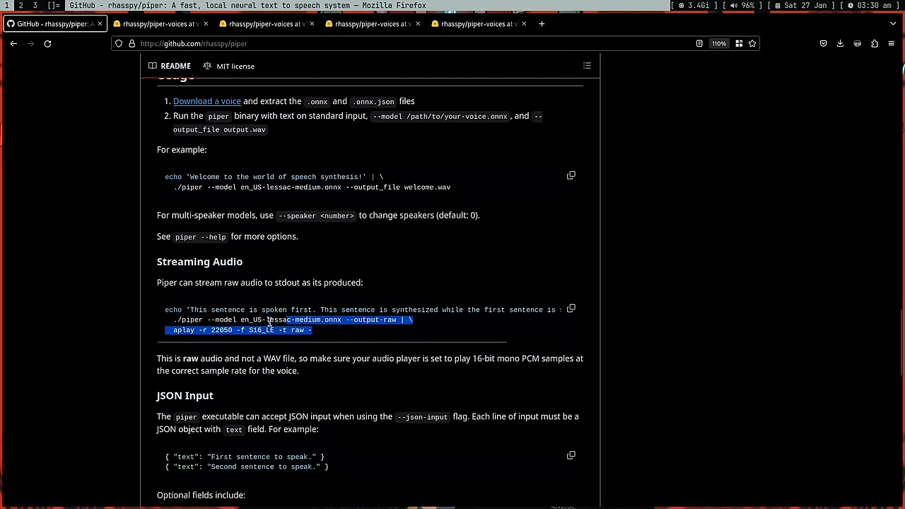
Recall the failed streaming command and swap the lessac model for en_US-libritts-high.onnx
left_click(328, 188)
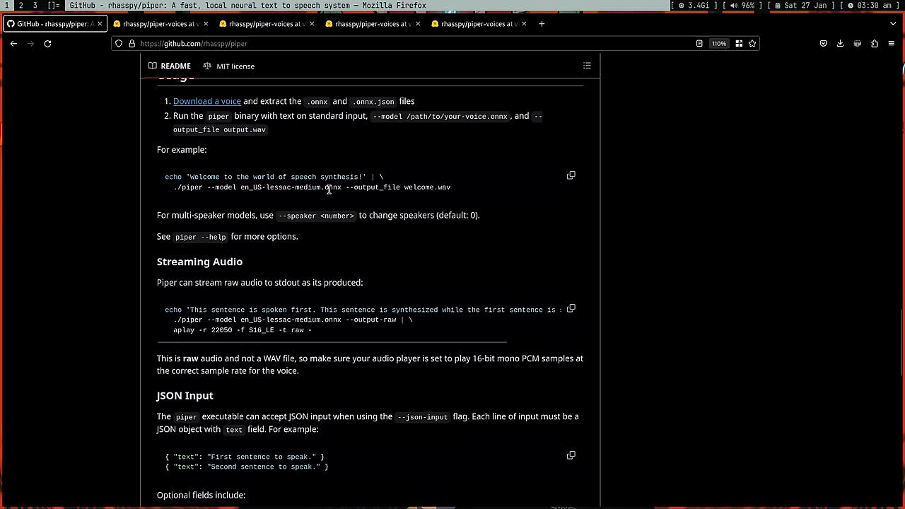
scroll("up", 3)
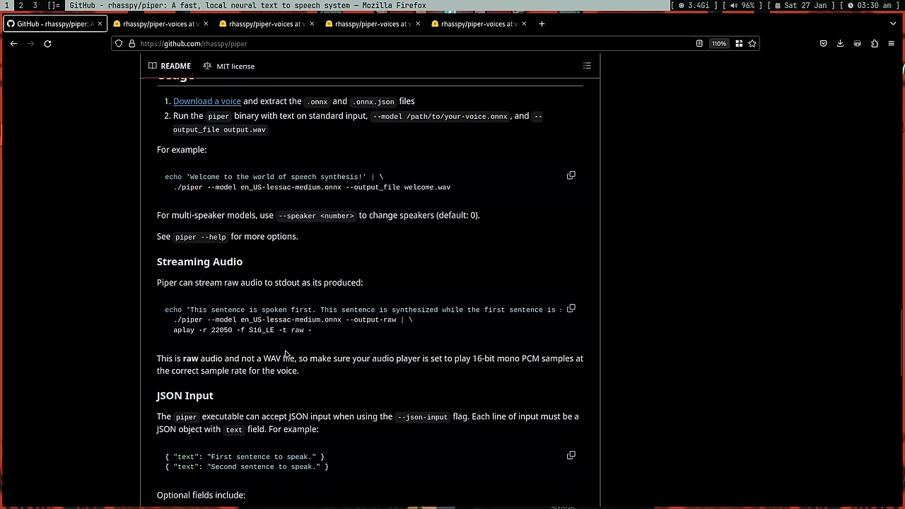
scroll("down", 3)
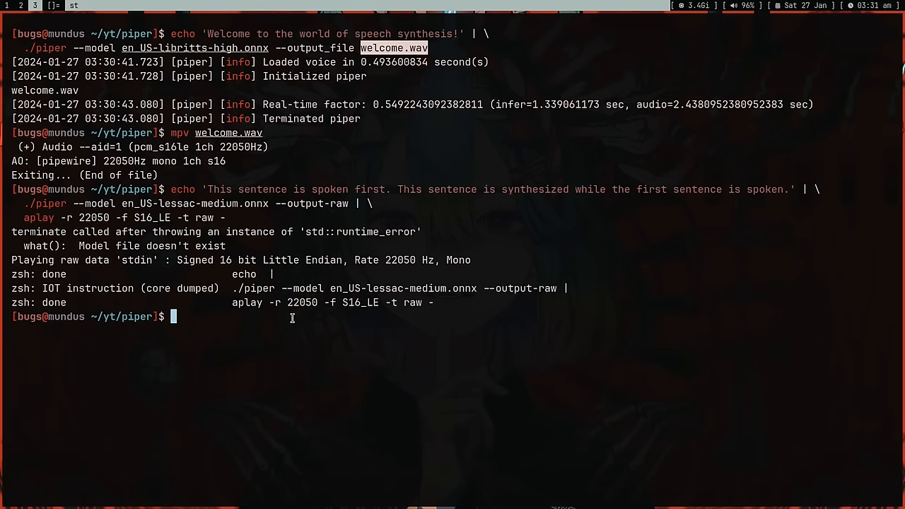
key("Up")
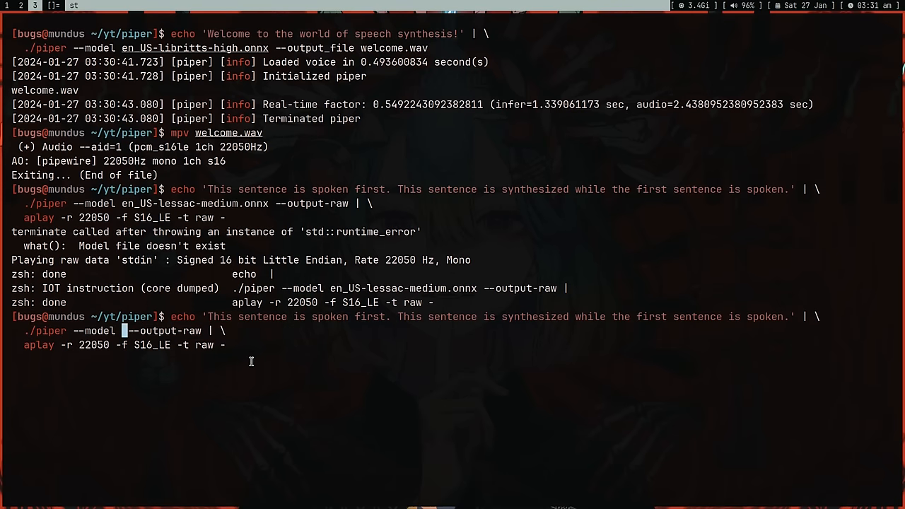
type("en_US-libritts-high.onnx")
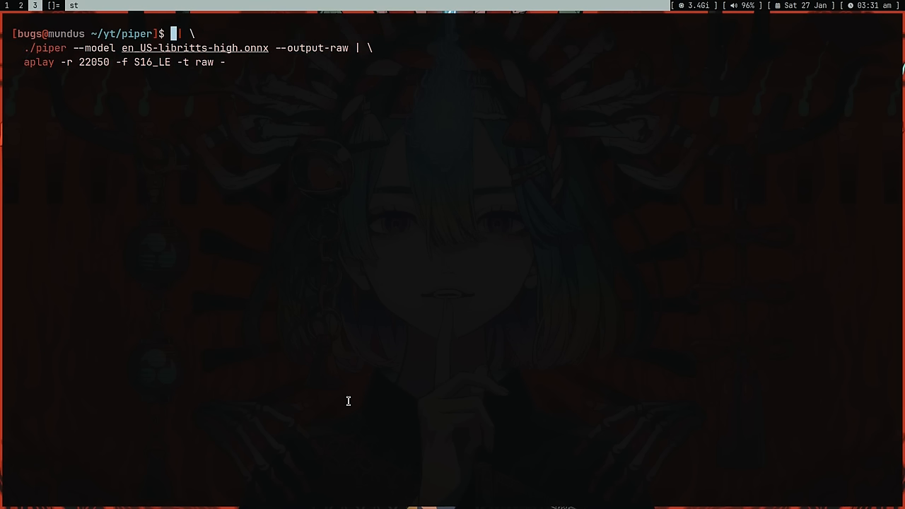
Prefix the pipeline with tgpt -q "answer under 100 words, $(voice_to_text)" feeding ./piper and aplay
type("tgpt")
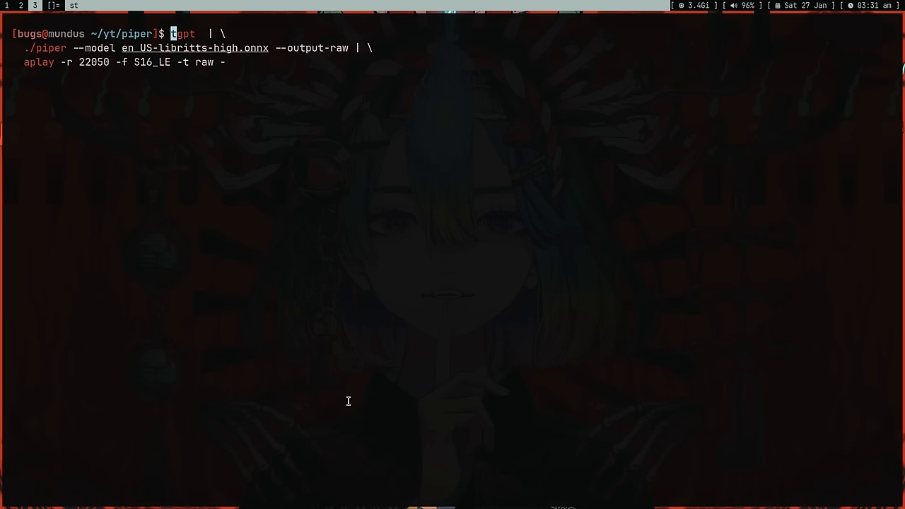
type("\"\"")
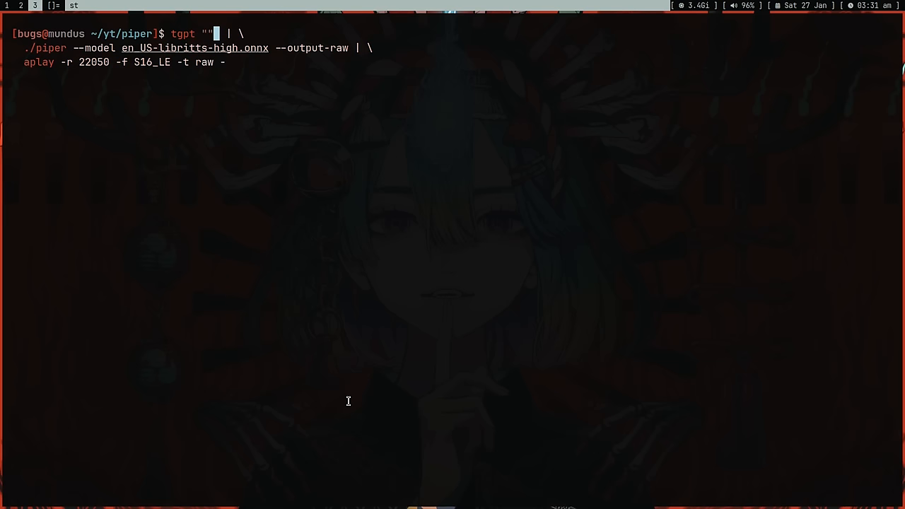
type("answer under 1")
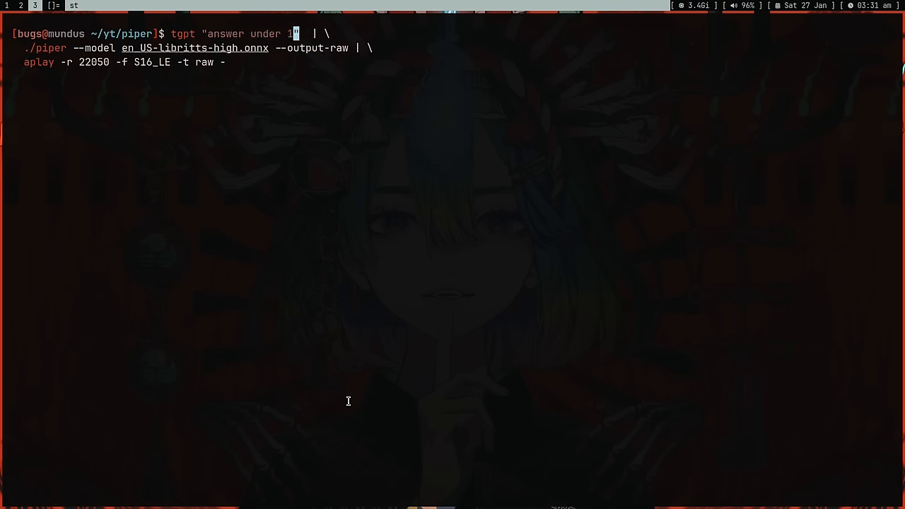
type("00 words,")
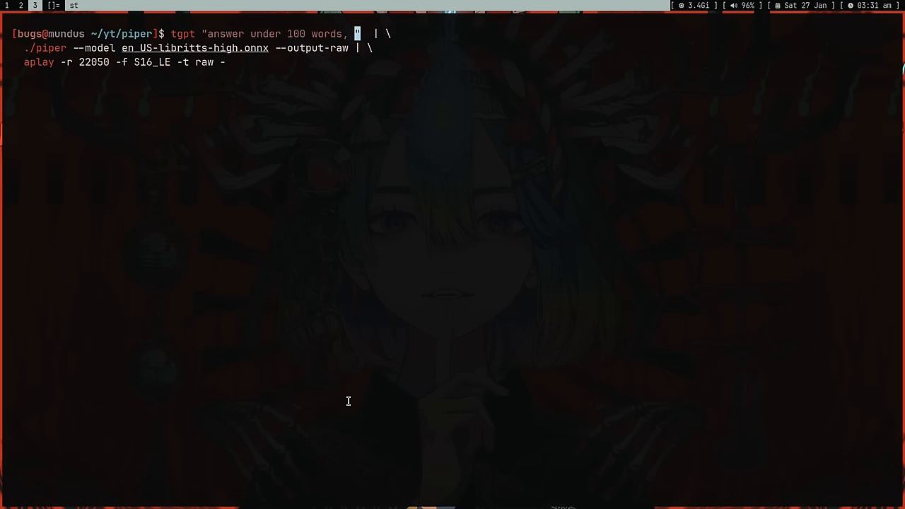
type("$(voice_t)")
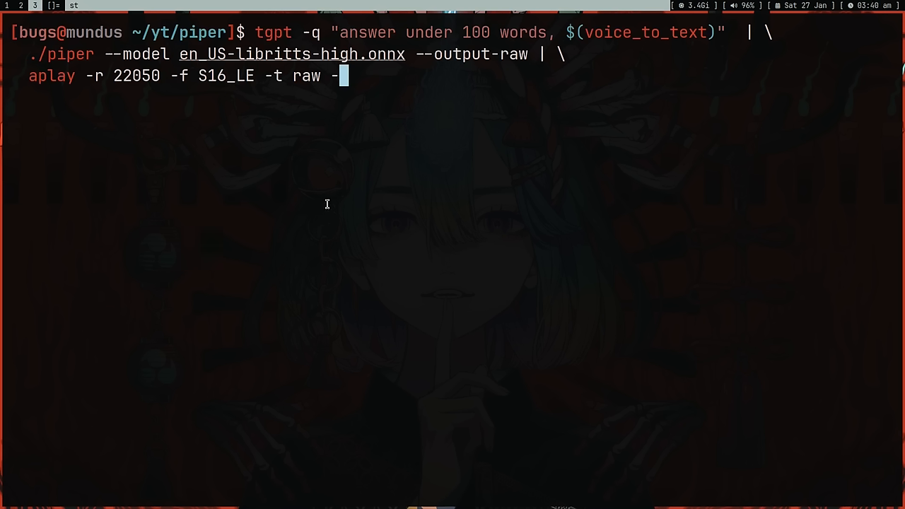
double_click(614, 32)
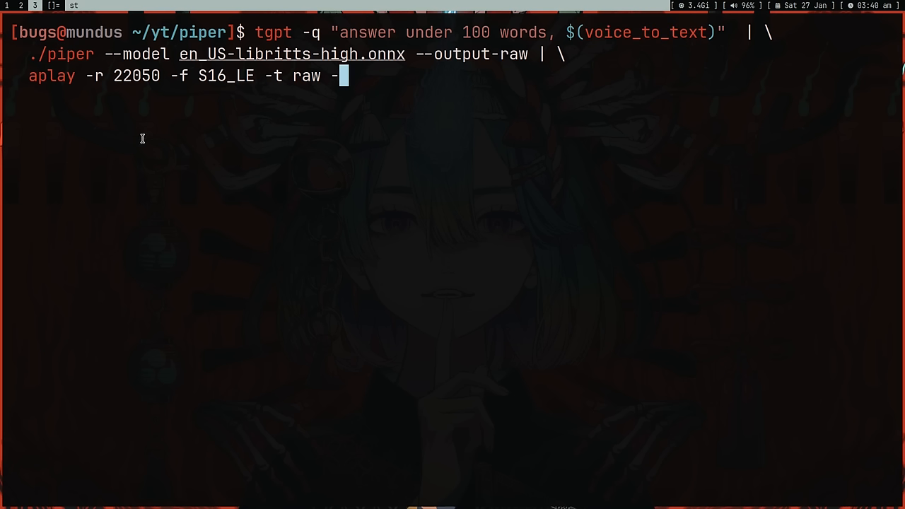
mouse_move(284, 327)
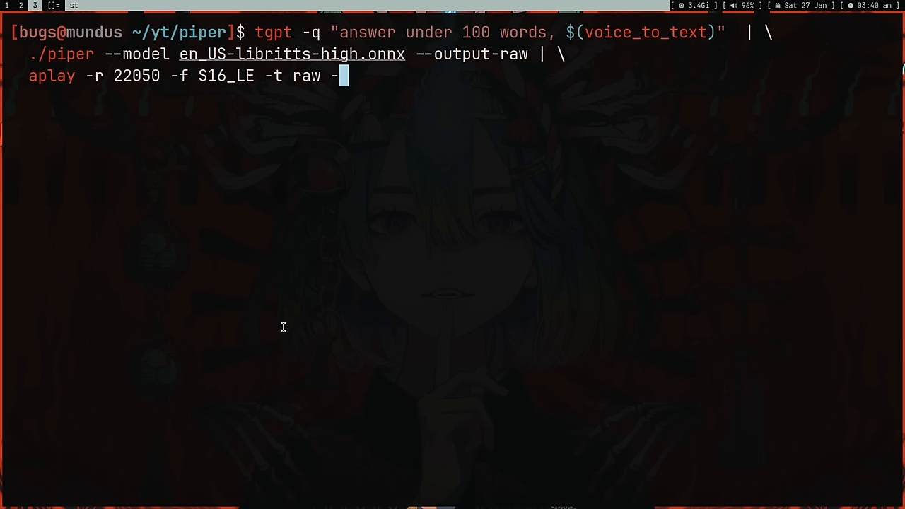
key("Return")
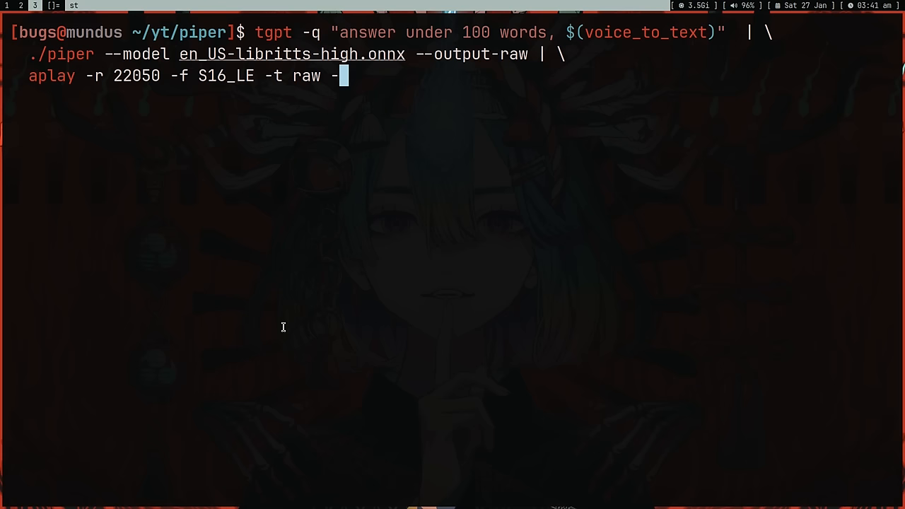
Submit the spoken question so tgpt's answer plays through piper and aplay, then interrupt playback with Ctrl+C
key("Return")
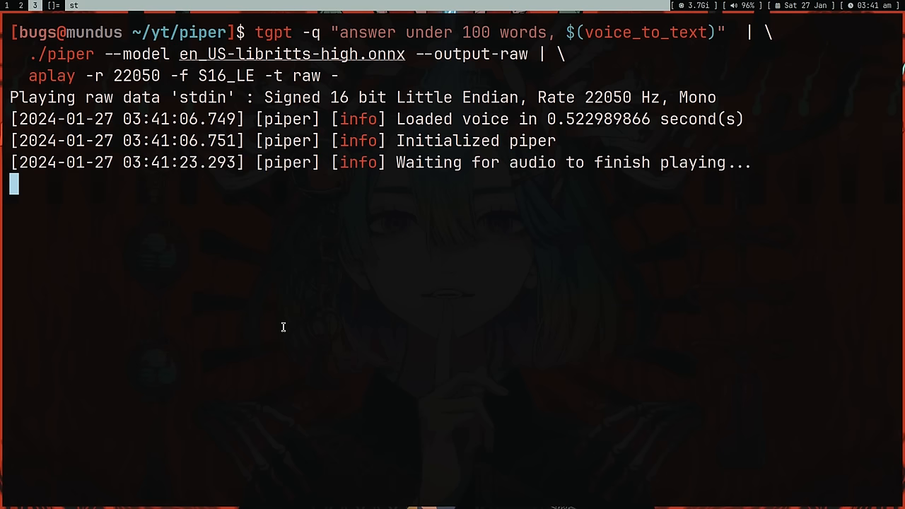
key("ctrl+c")
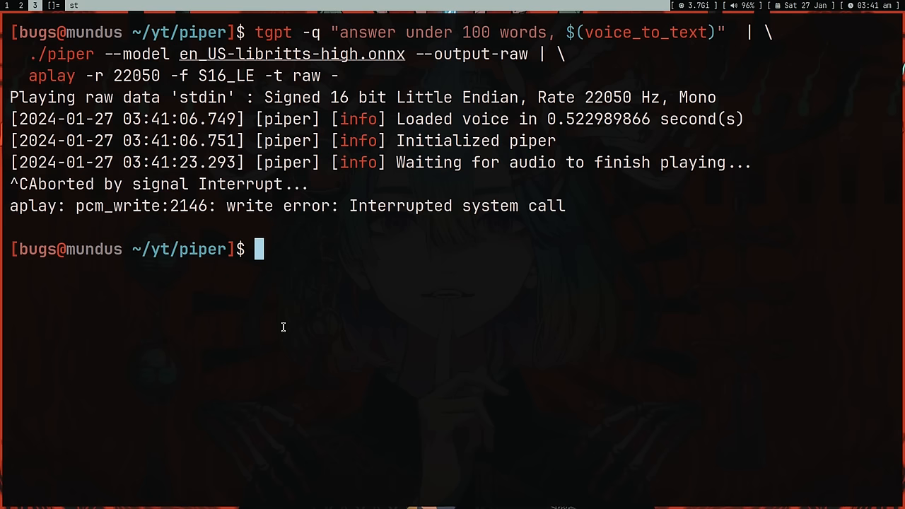